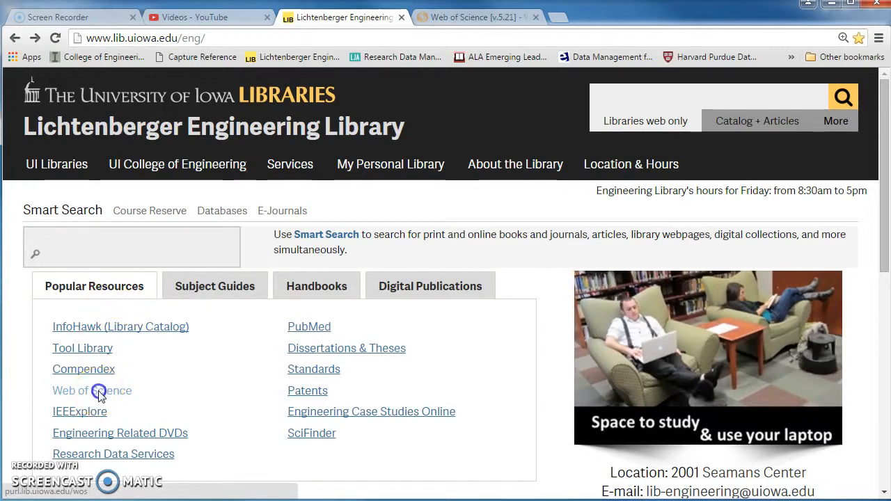
Step: Open Web of Science from the library's Popular Resources and search topic 'airborne pathogens'
click(80, 391)
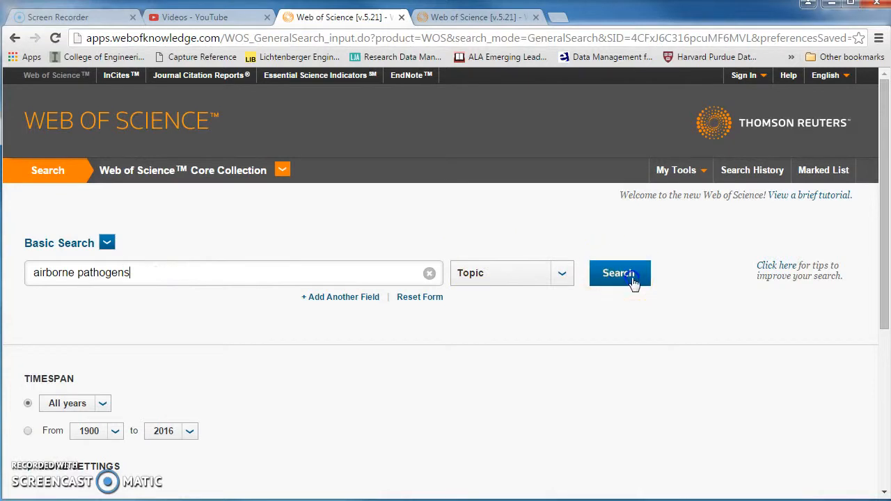
Step: Run the airborne pathogens topic search and tick results 1 and 2
click(619, 273)
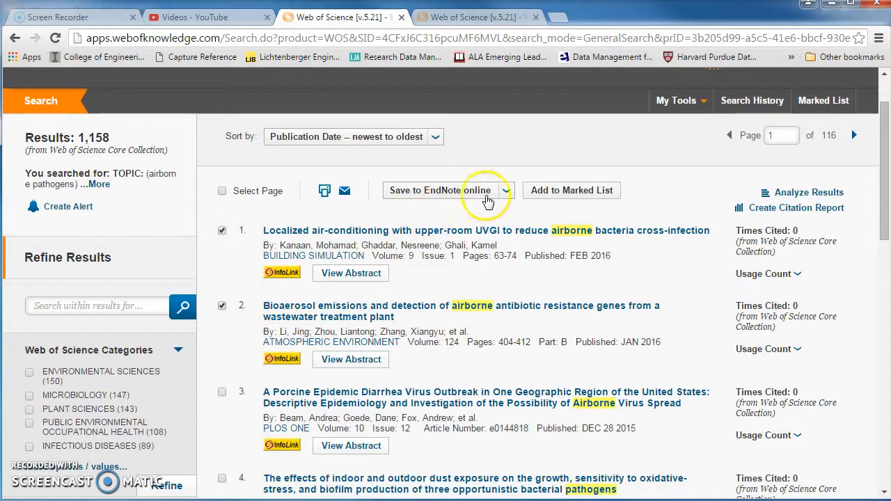
Step: Choose Save to EndNote desktop for the two checked records
click(506, 190)
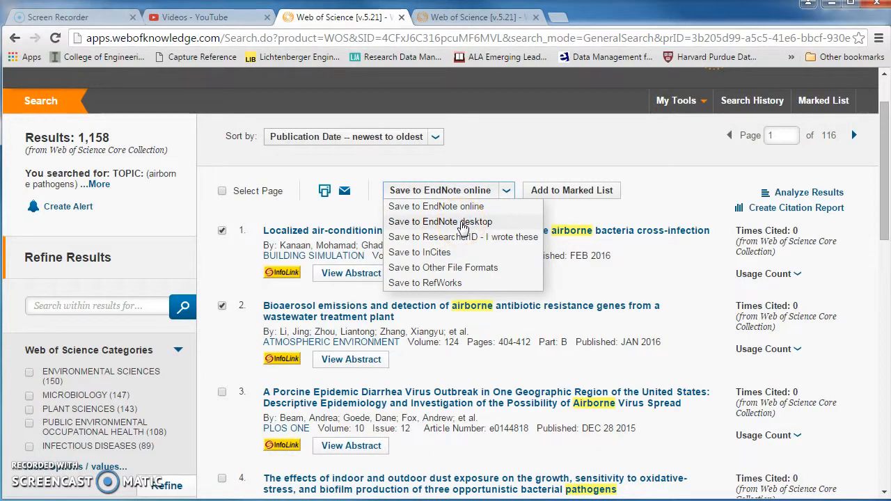
click(441, 222)
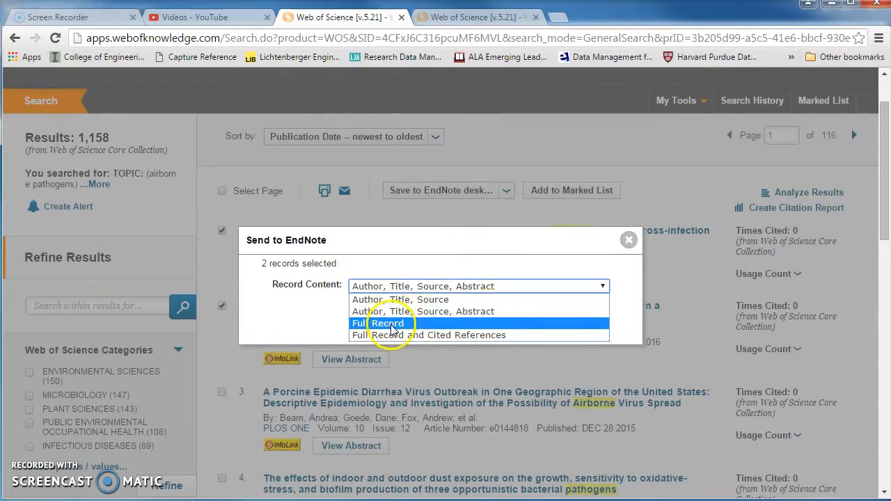
Step: Send the two records to EndNote with Full Record content
click(387, 323)
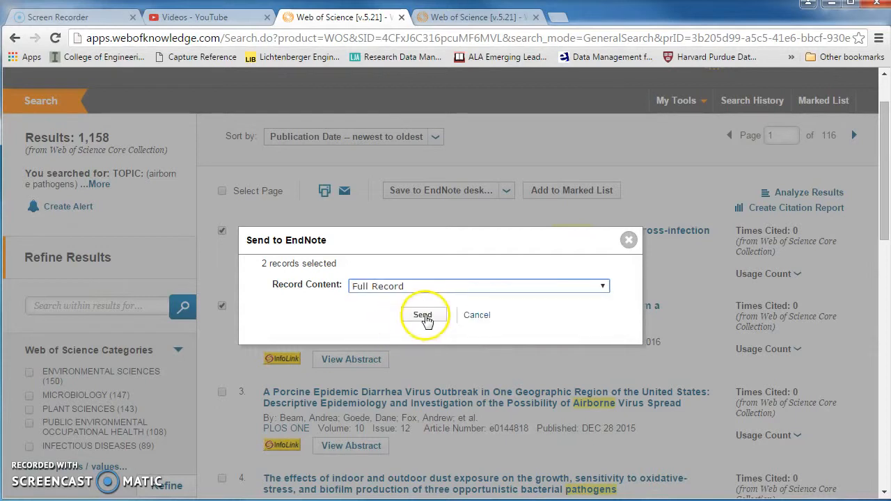
click(423, 315)
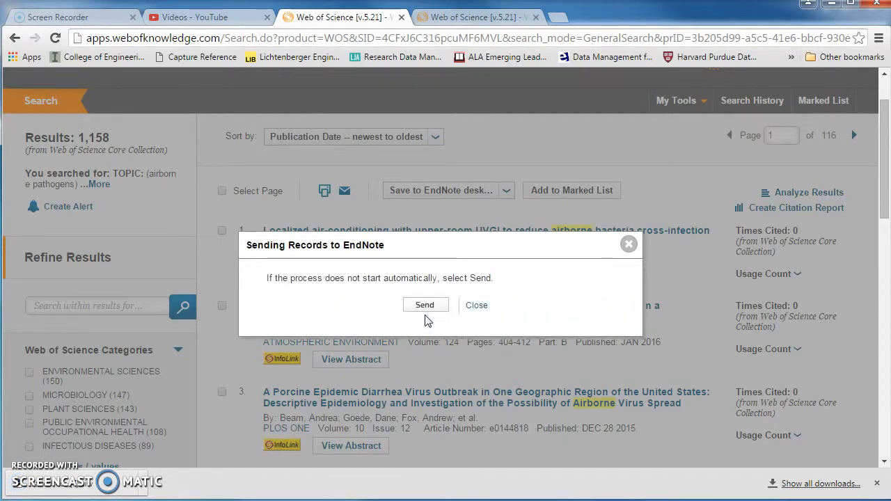
mouse_move(359, 307)
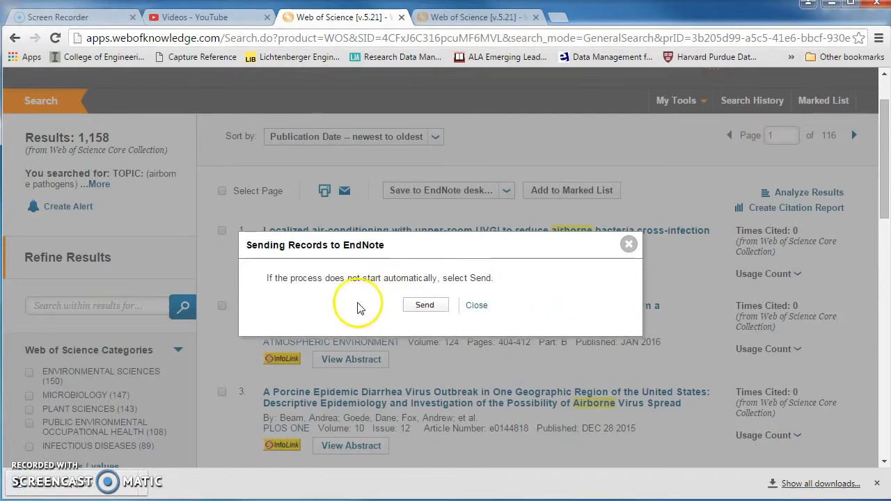
mouse_move(128, 482)
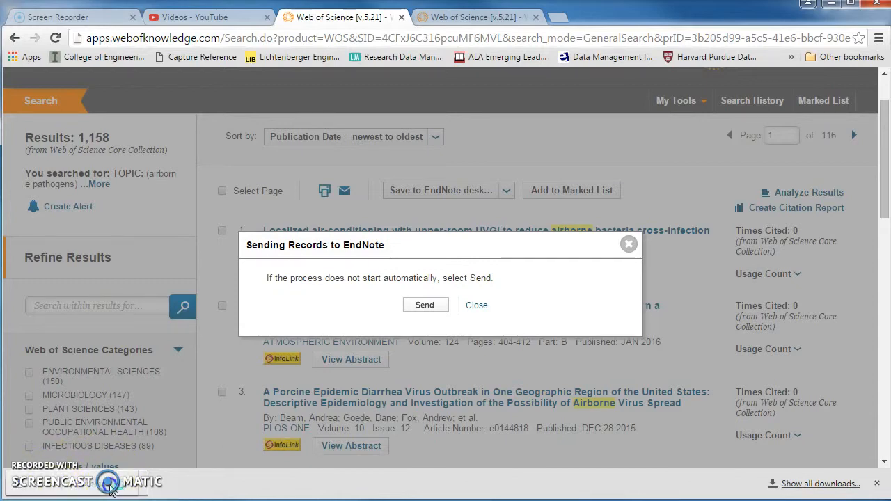
Step: Bring up the EndNote X7 library window after records are sent
click(425, 305)
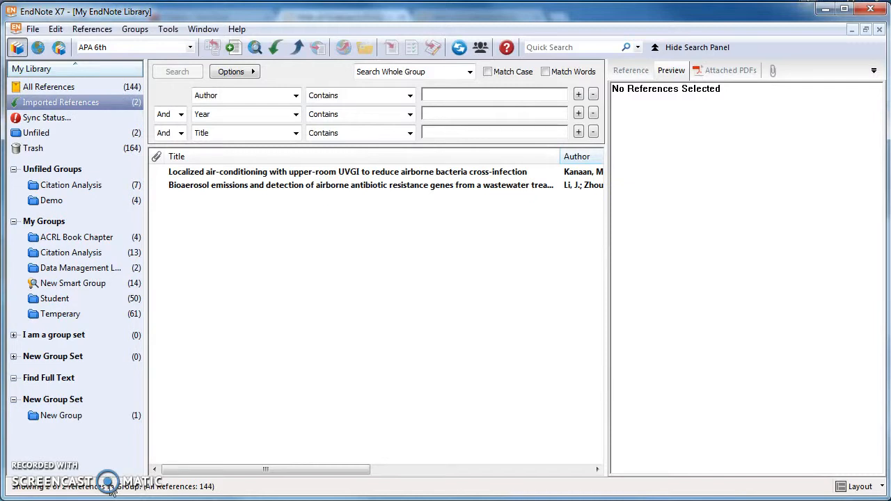
mouse_move(146, 367)
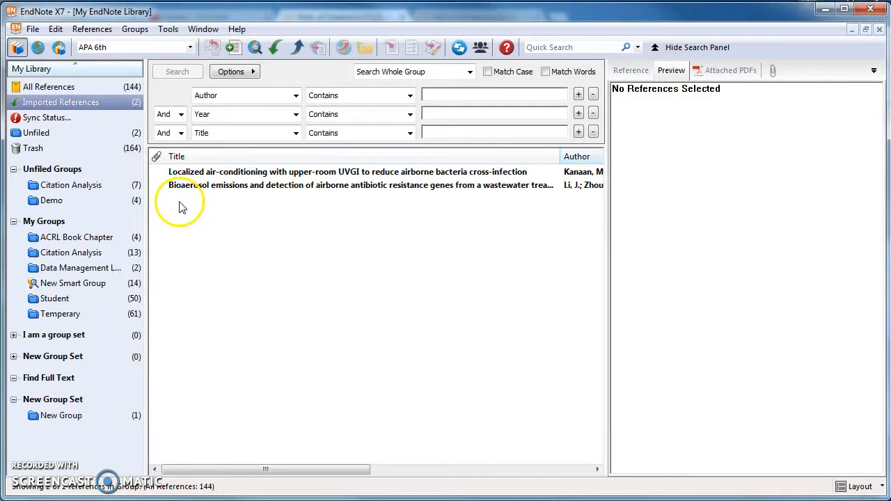
mouse_move(108, 106)
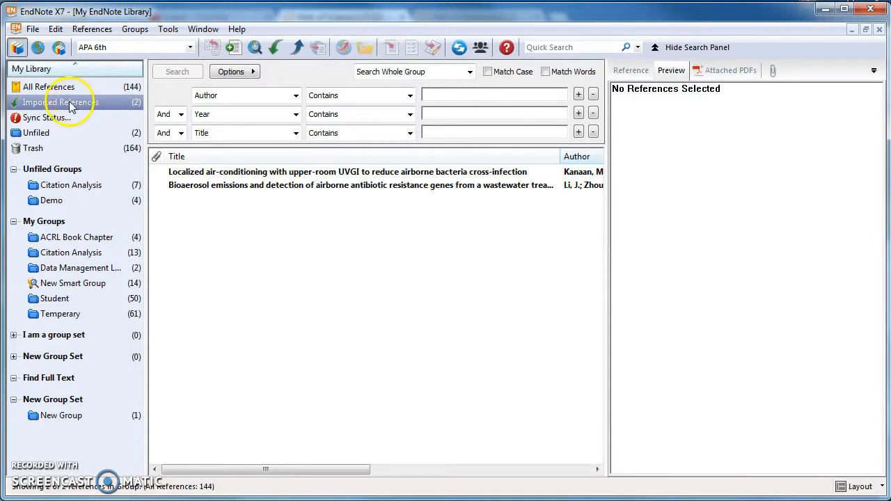
Step: Preview the bioaerosol emissions article in APA 6th style under Imported References
click(349, 186)
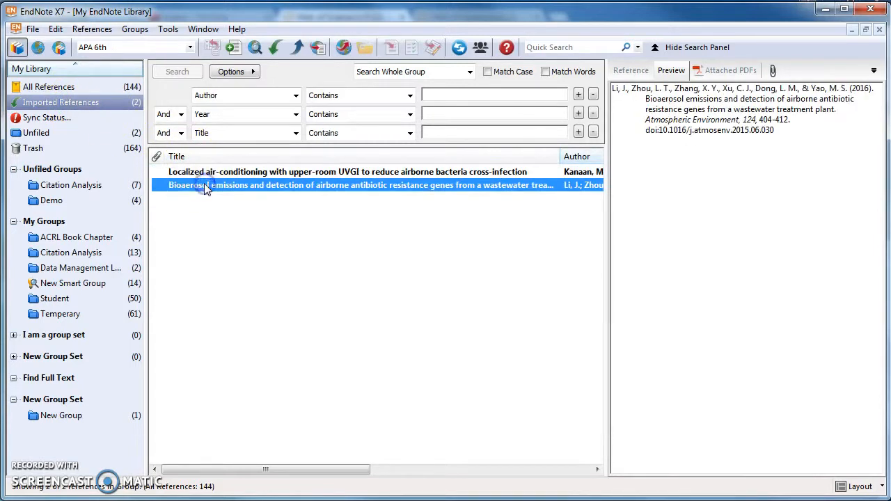